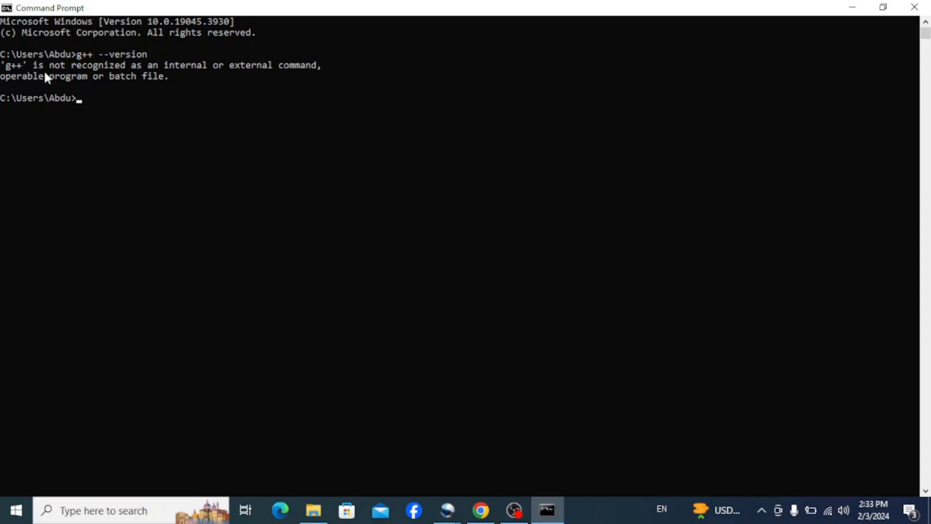
Run gcc --version, which reports gcc is not recognized as a command
{"action": "type", "text": "gcc --"}
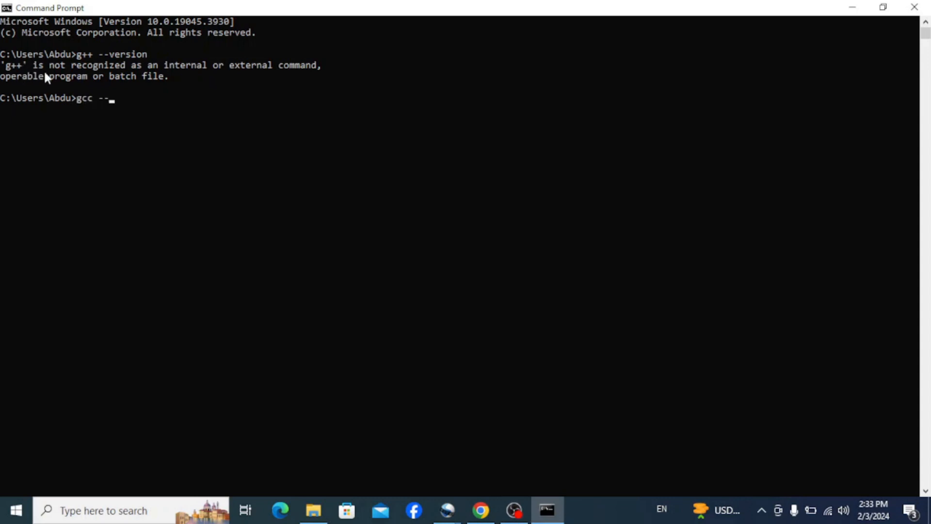
{"action": "type", "text": "ve"}
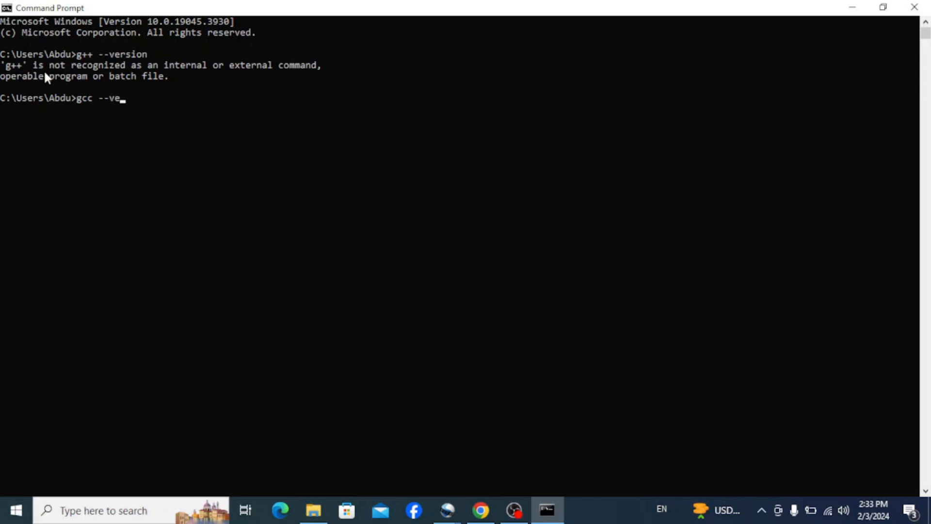
{"action": "type", "text": "rsion"}
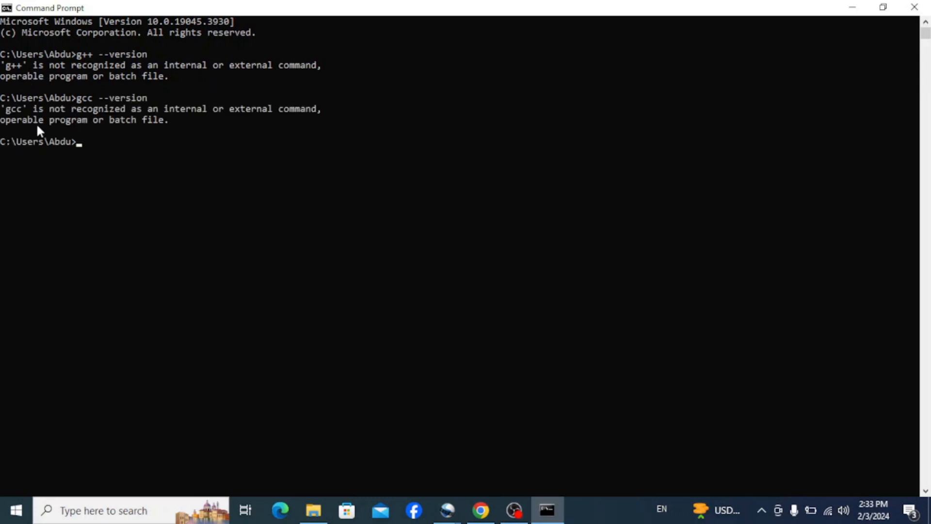
{"action": "mouse_move", "coordinate": [59, 132]}
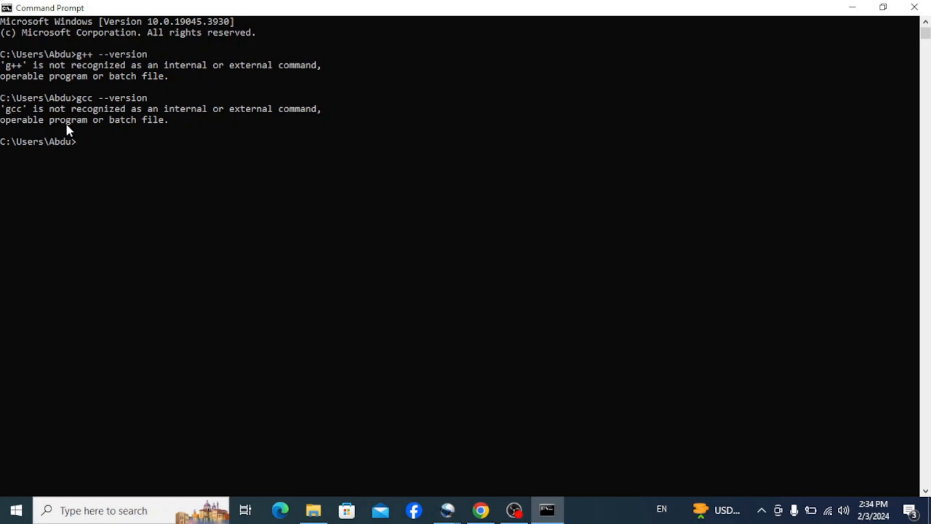
{"action": "mouse_move", "coordinate": [75, 98]}
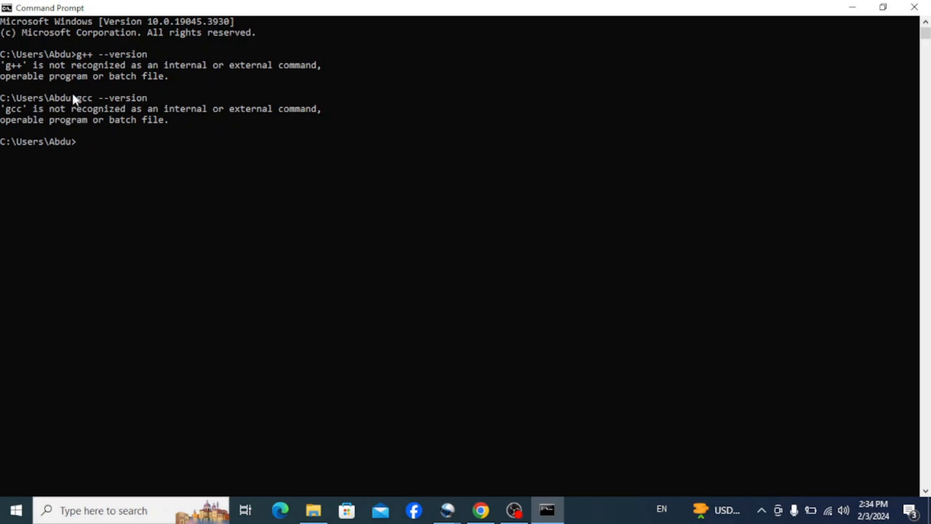
{"action": "mouse_move", "coordinate": [95, 109]}
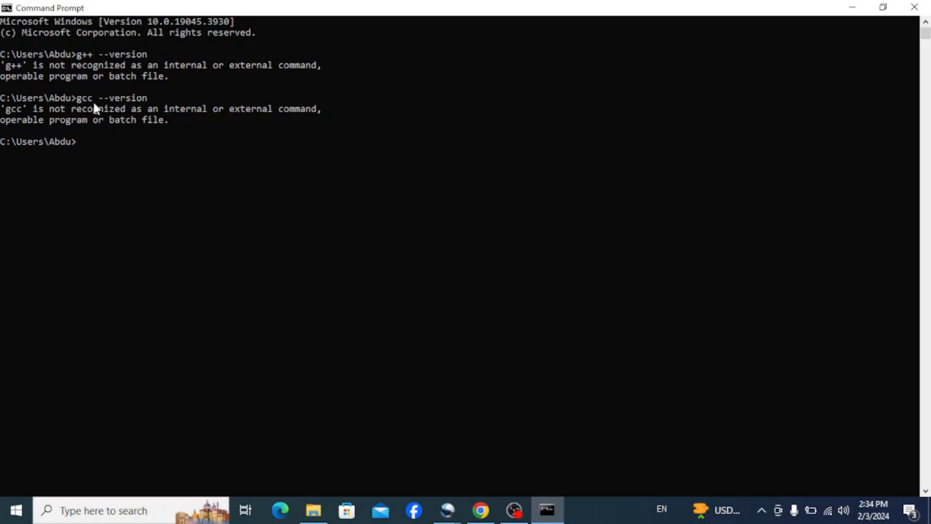
{"action": "mouse_move", "coordinate": [456, 83]}
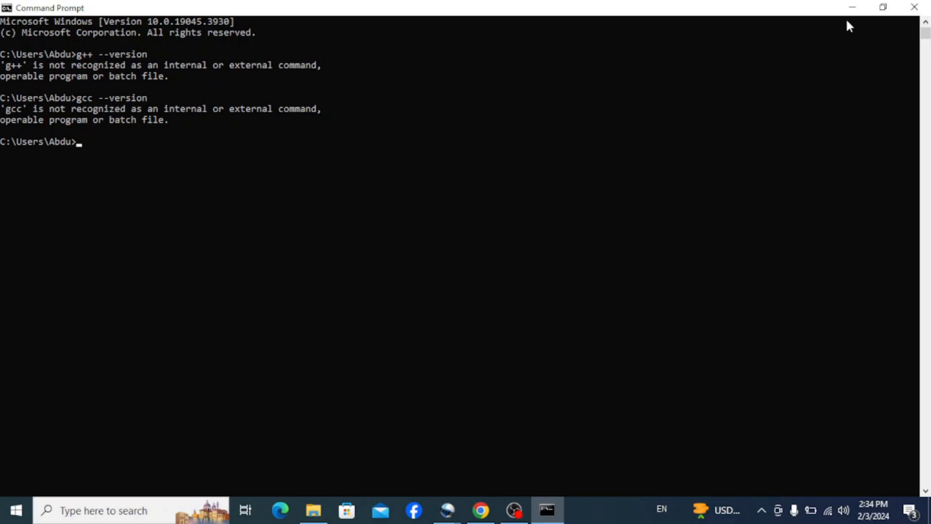
{"action": "mouse_move", "coordinate": [831, 39]}
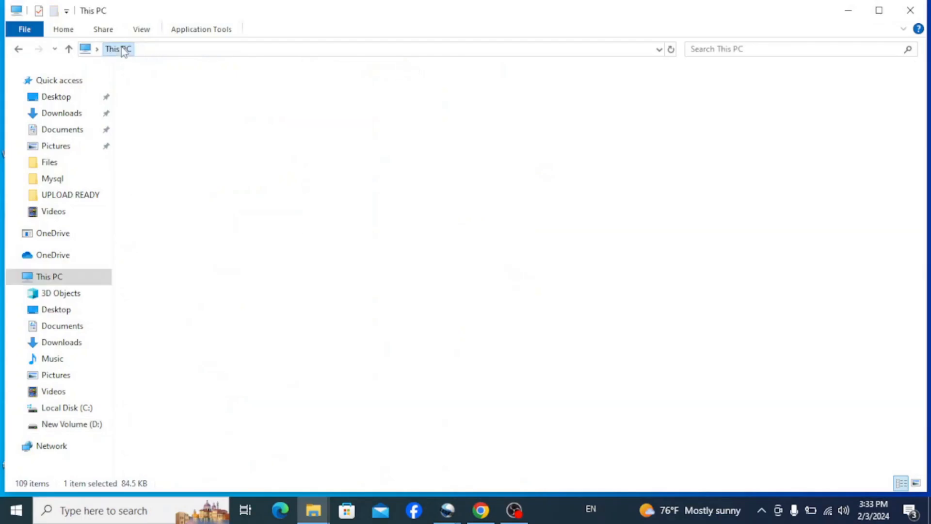
Browse to C:\MinGW\bin and start a command prompt there via cmd in the address bar
{"action": "double_click", "coordinate": [67, 407]}
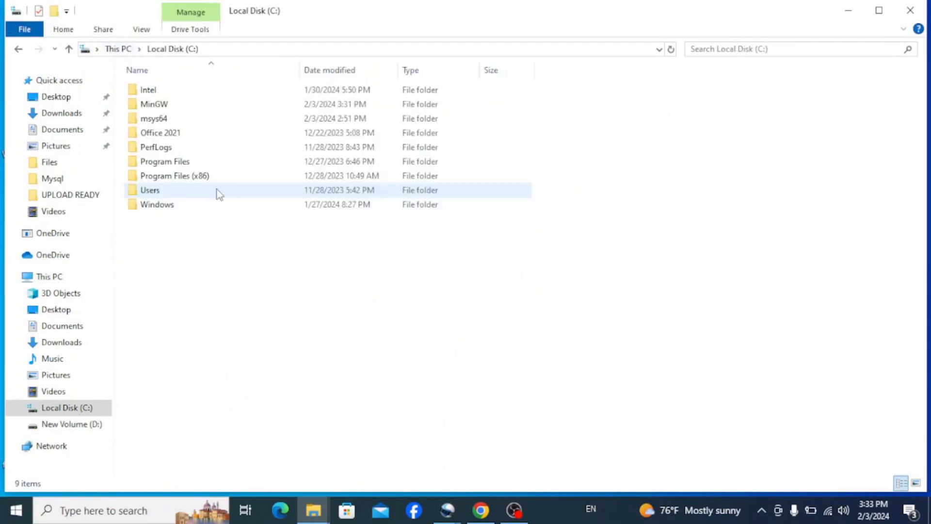
{"action": "left_click", "coordinate": [154, 104]}
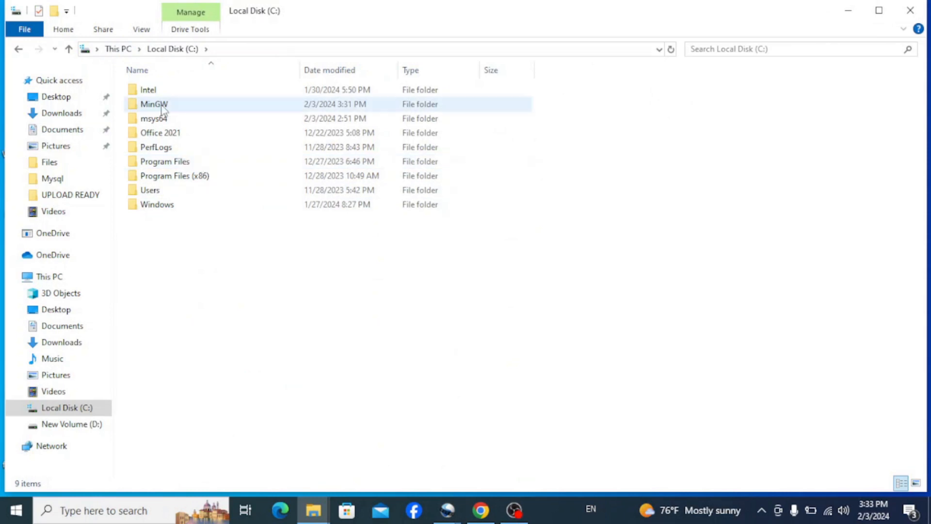
{"action": "double_click", "coordinate": [154, 104]}
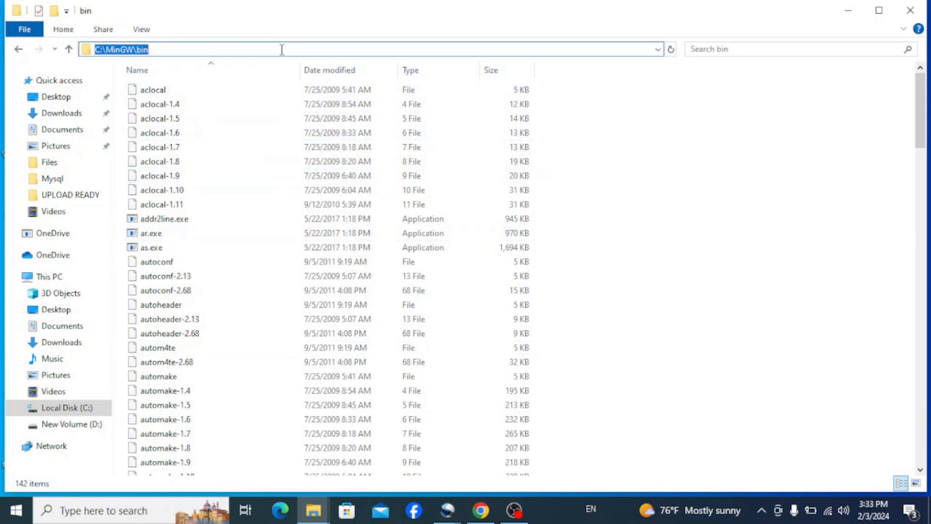
{"action": "type", "text": "cmd"}
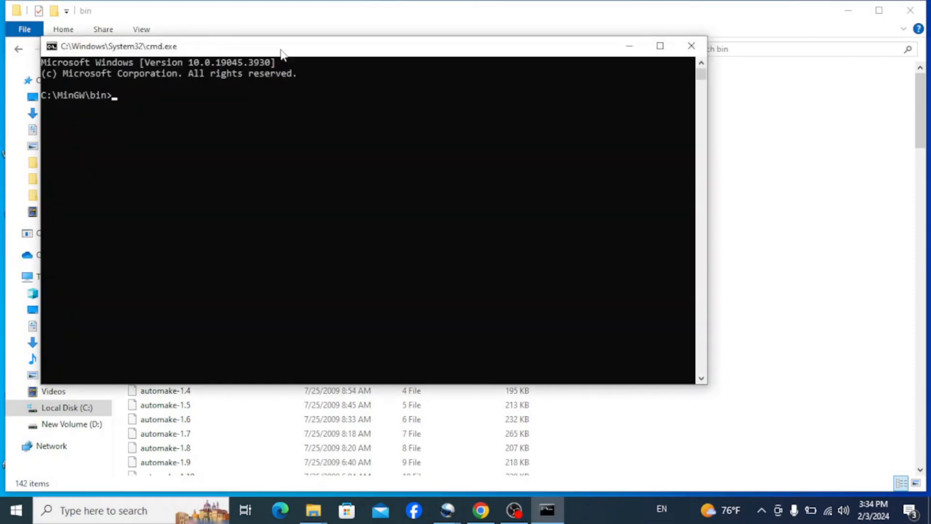
Run gcc --version in the bin folder, reporting MinGW.org GCC-6.3.0-1, then begin g++ --version
{"action": "type", "text": "gcc"}
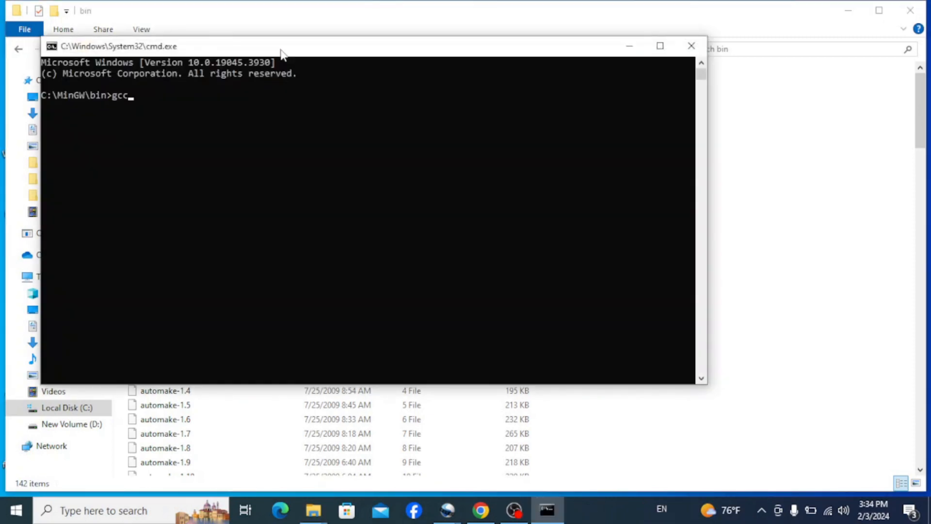
{"action": "type", "text": "--vers"}
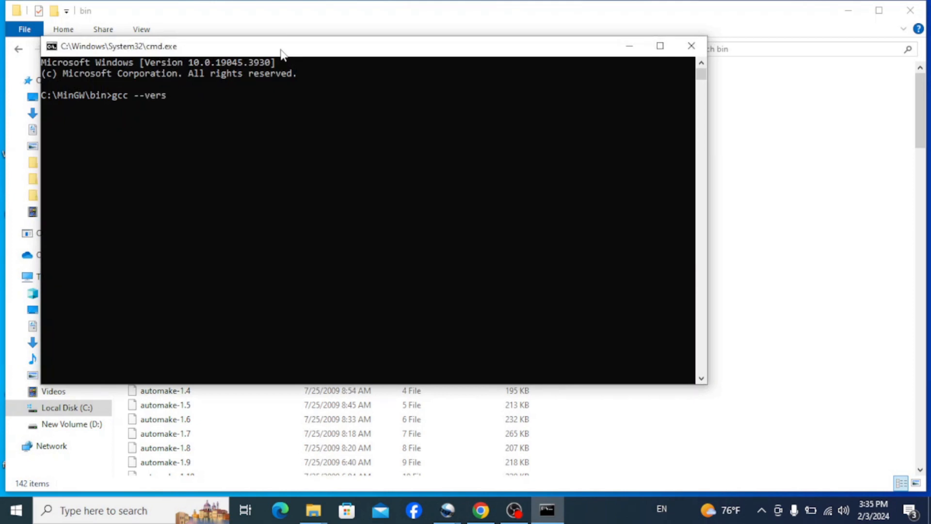
{"action": "type", "text": "ion"}
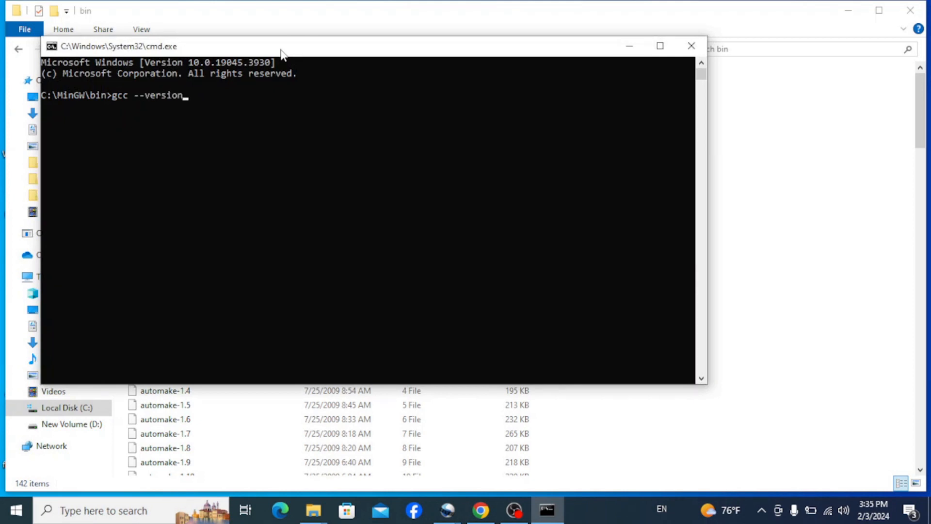
{"action": "key", "text": "Enter"}
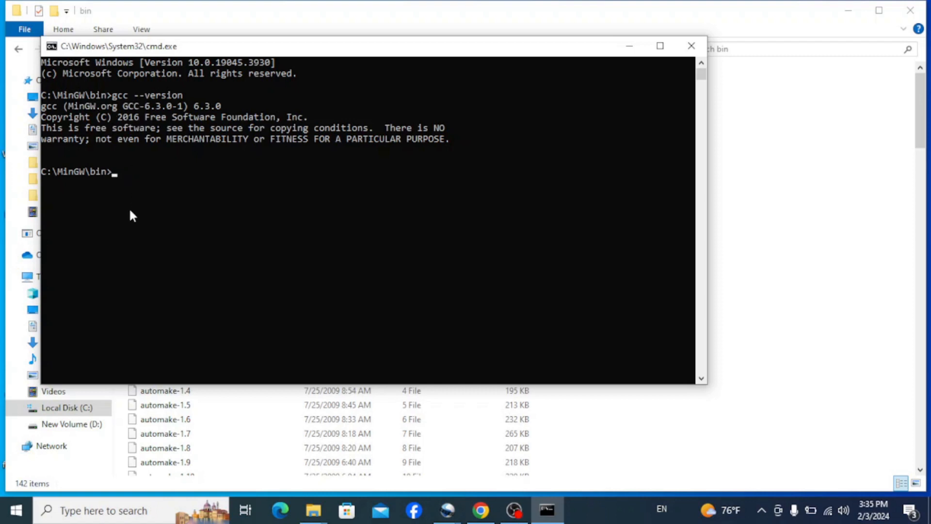
{"action": "type", "text": "g++ --"}
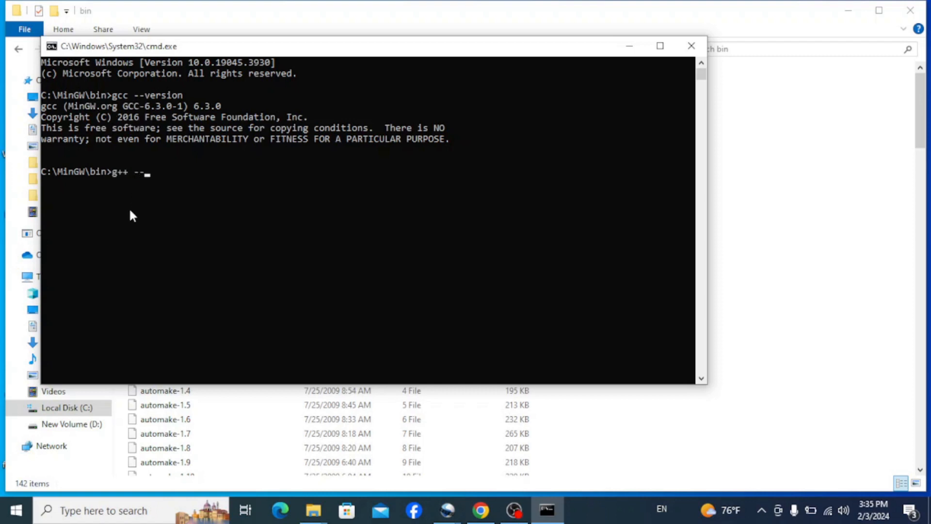
{"action": "type", "text": "version"}
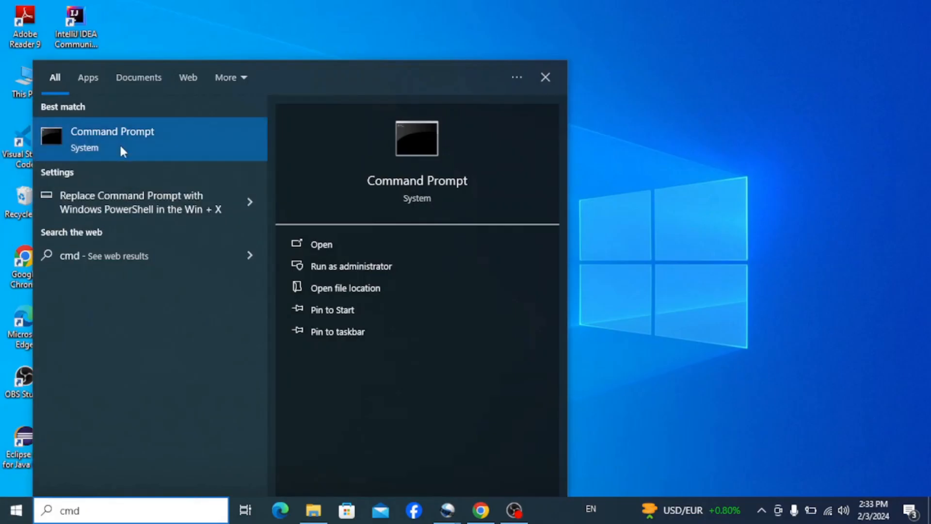
In a fresh Command Prompt run g++ --version, which reports g++ is not recognized
{"action": "left_click", "coordinate": [112, 131]}
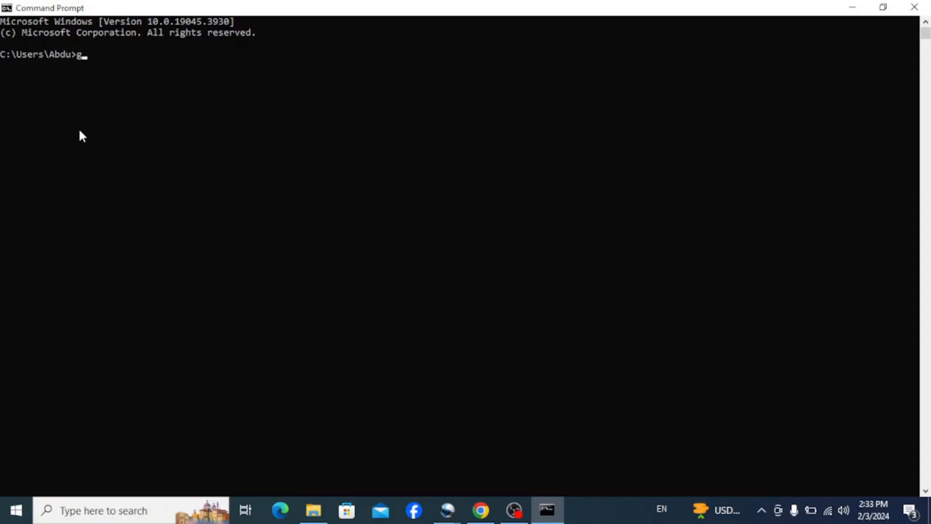
{"action": "type", "text": "++ --"}
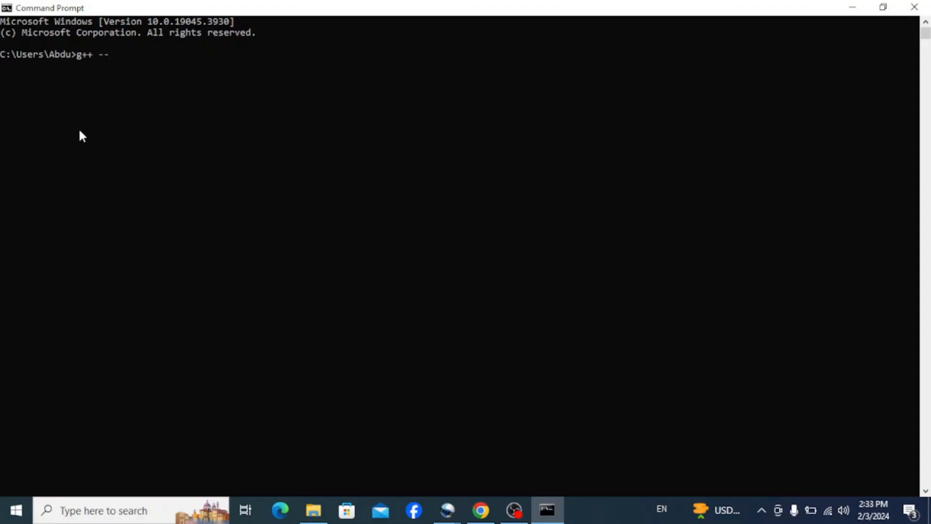
{"action": "type", "text": "versio"}
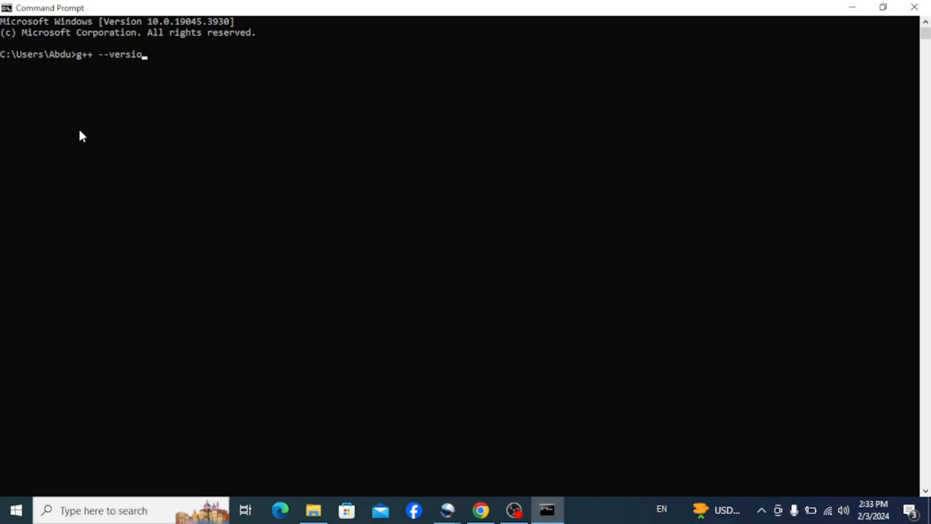
{"action": "key", "text": "Enter"}
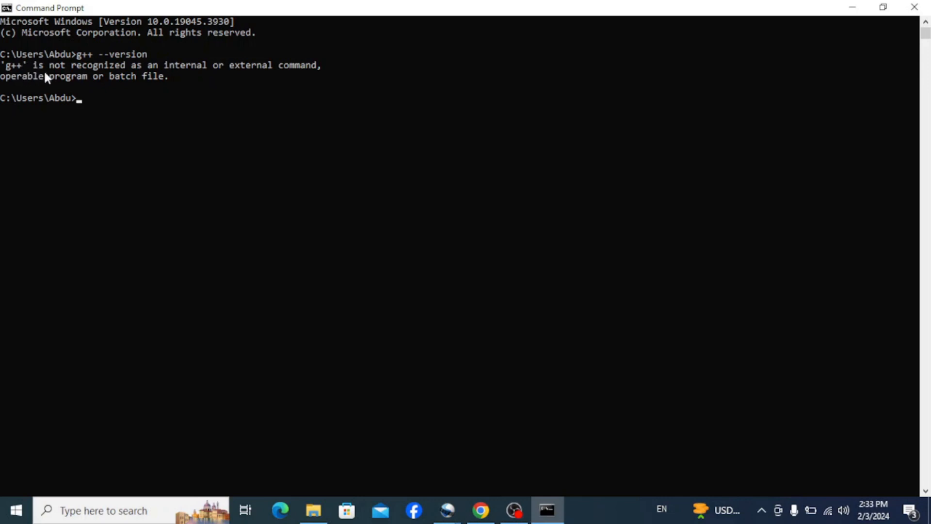
{"action": "left_click", "coordinate": [314, 511]}
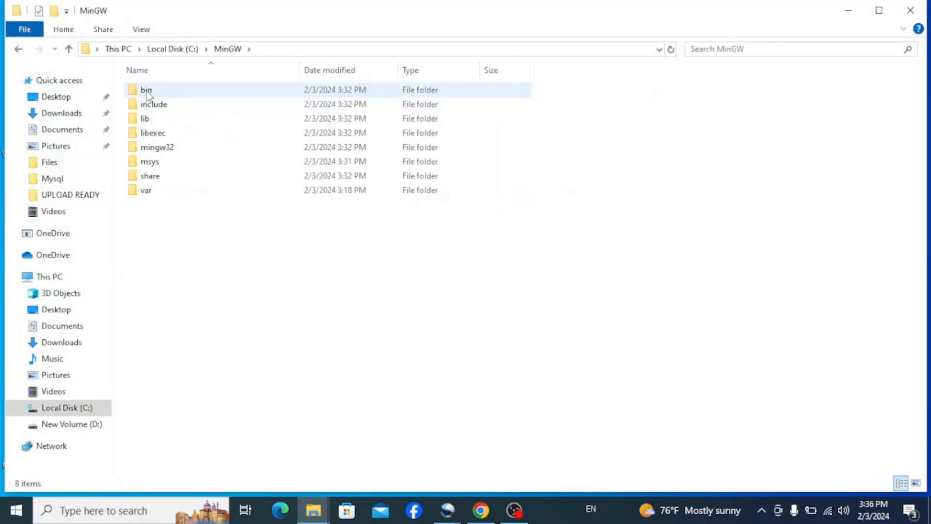
Enter the bin folder and copy its full path C:\MinGW\bin from the address bar
{"action": "double_click", "coordinate": [146, 89]}
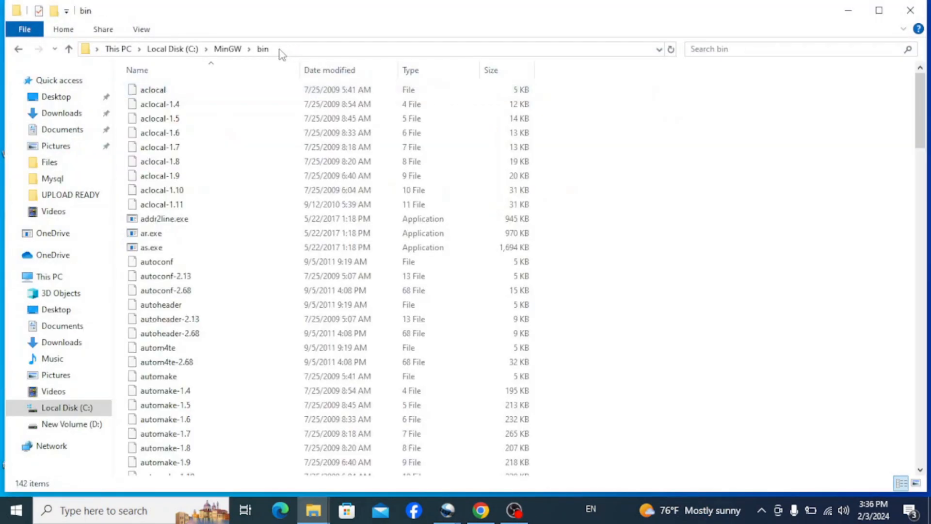
{"action": "right_click", "coordinate": [118, 48]}
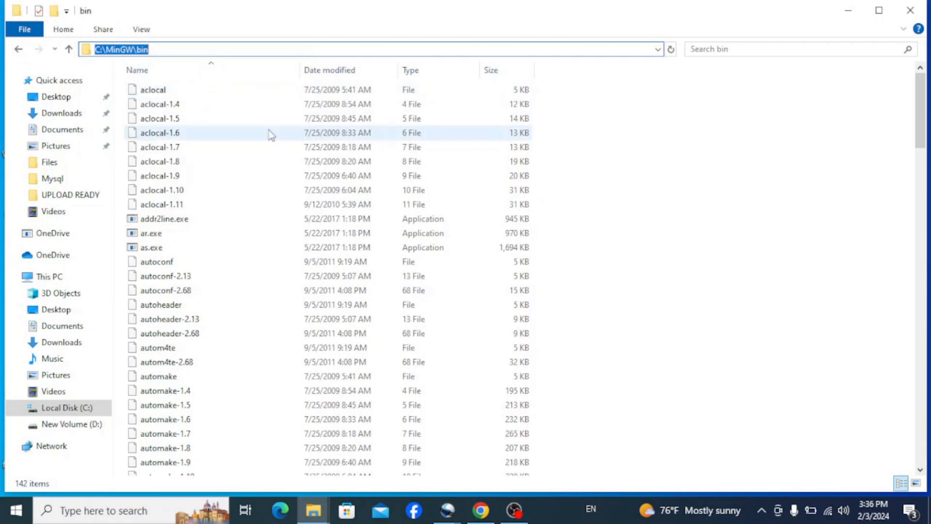
{"action": "left_click", "coordinate": [15, 510]}
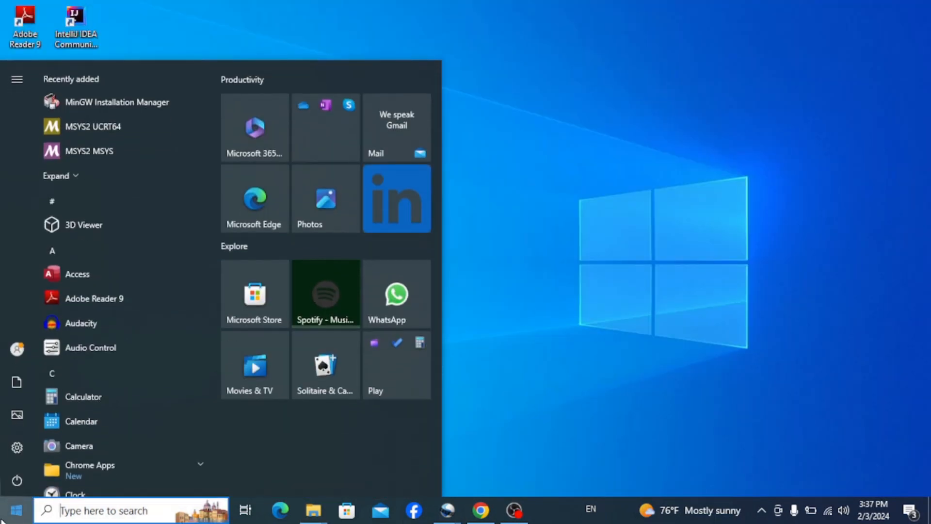
Search 'env' and reach the Environment Variables dialog from System Properties
{"action": "type", "text": "env"}
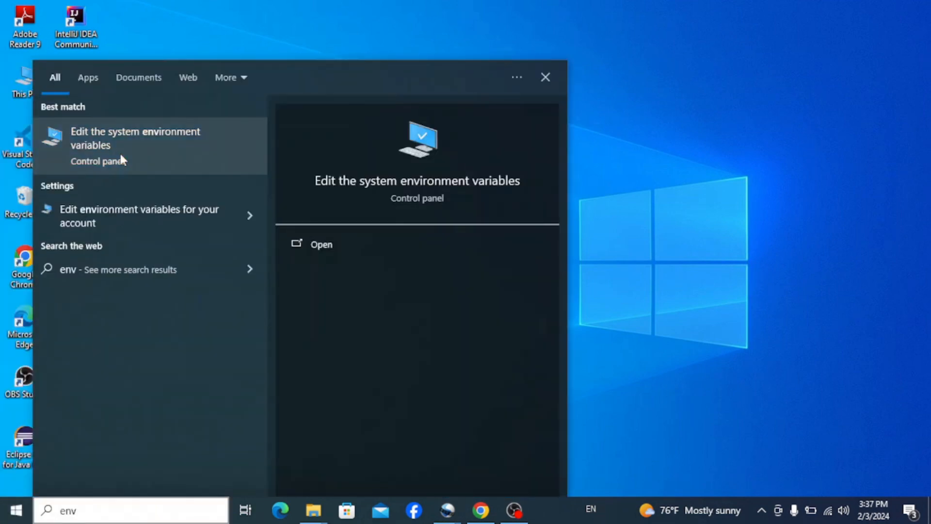
{"action": "left_click", "coordinate": [135, 138]}
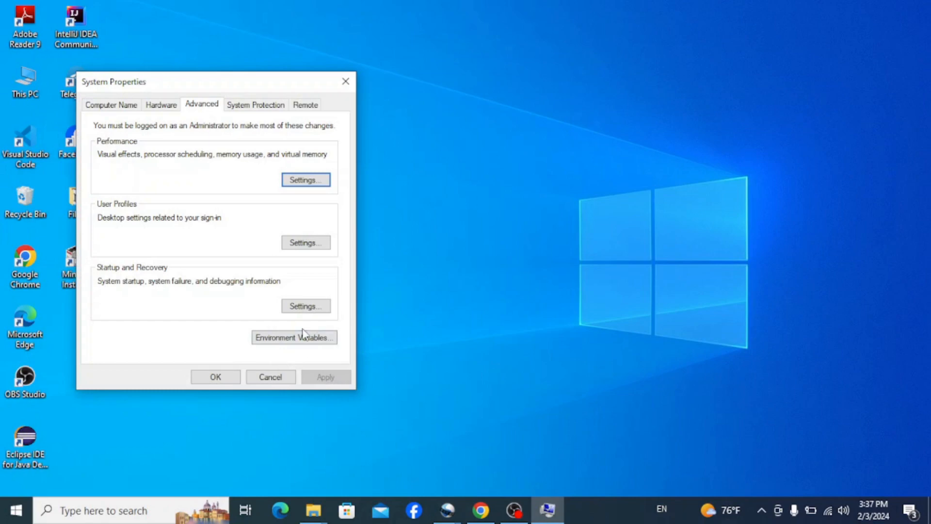
{"action": "left_click", "coordinate": [293, 337]}
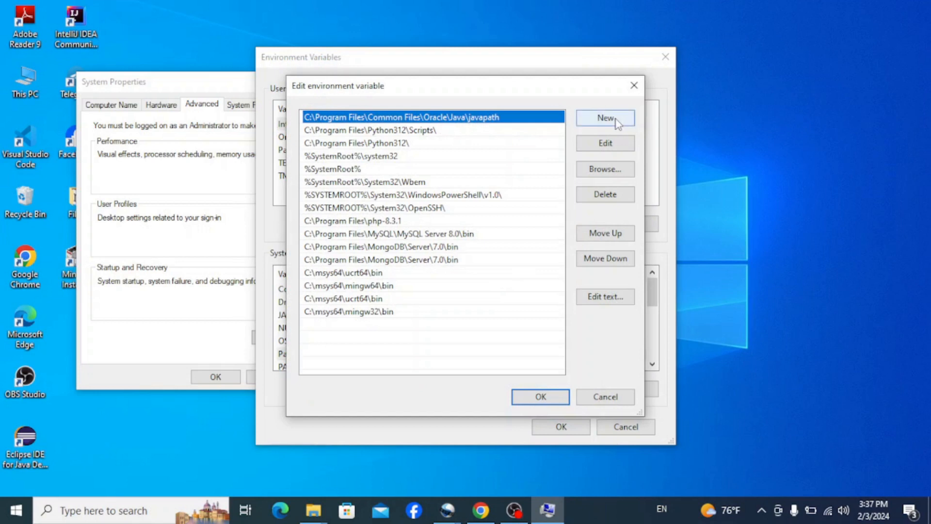
Add C:\MinGW\bin as a new system Path entry and confirm all dialogs
{"action": "left_click", "coordinate": [604, 118]}
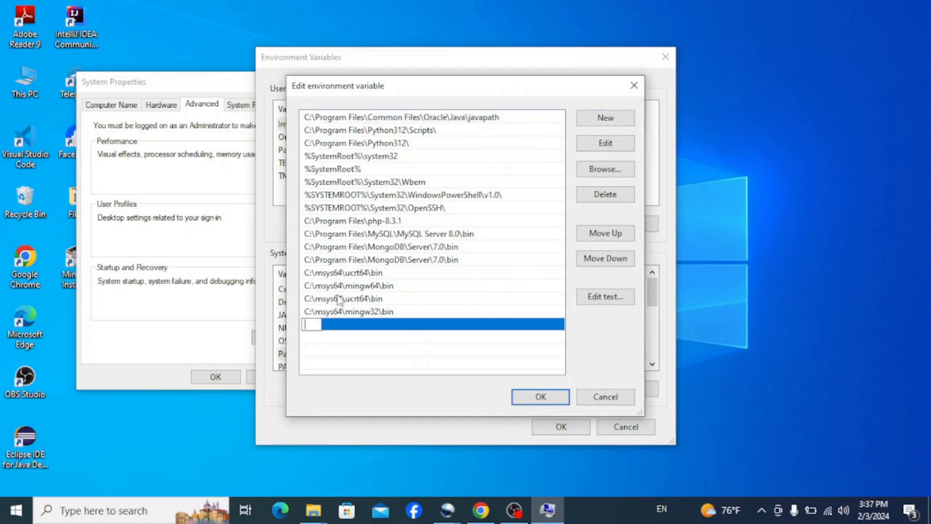
{"action": "right_click", "coordinate": [311, 324]}
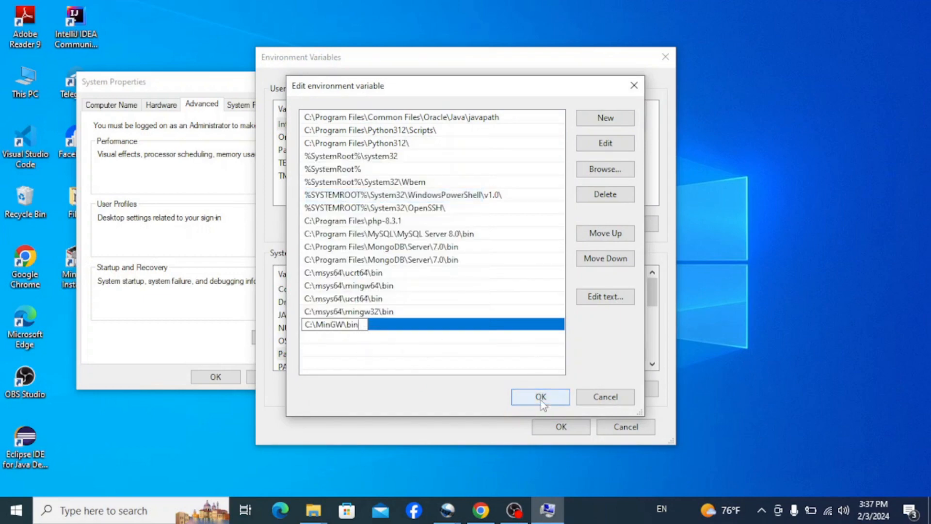
{"action": "left_click", "coordinate": [540, 396]}
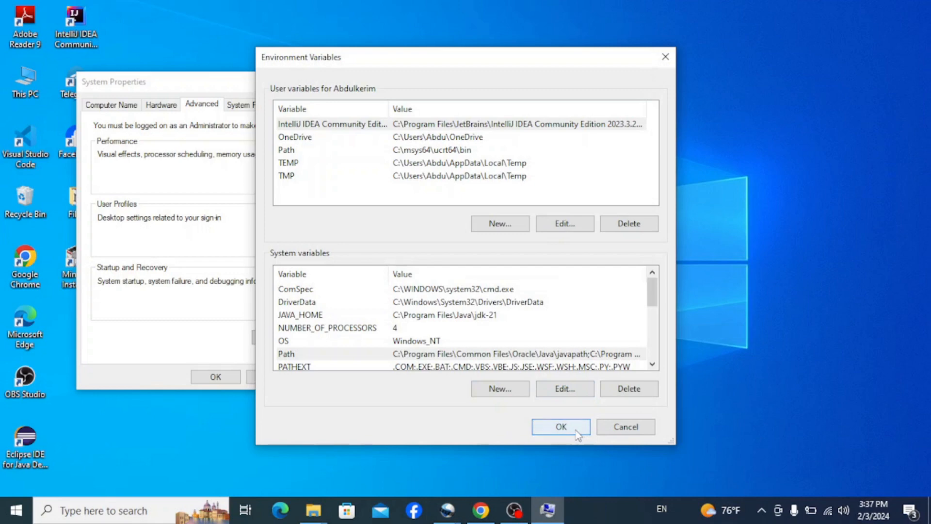
{"action": "left_click", "coordinate": [558, 427]}
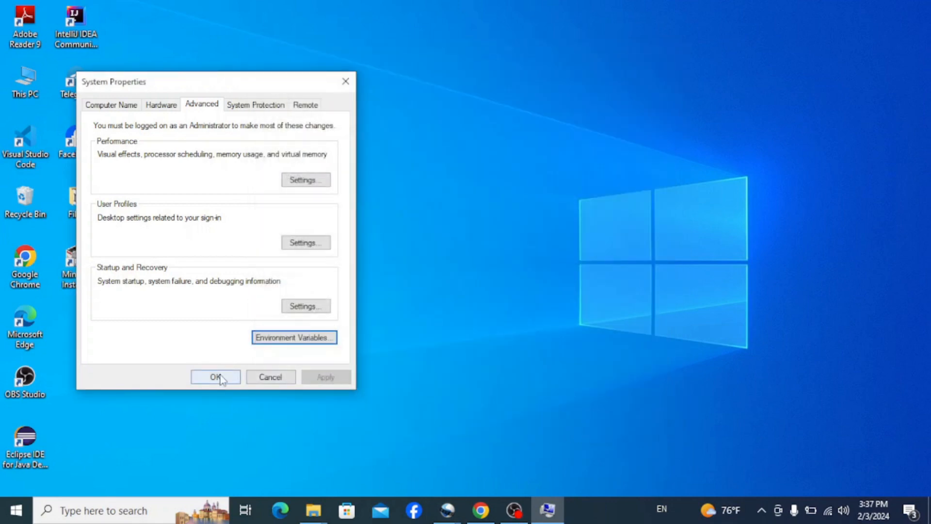
{"action": "left_click", "coordinate": [215, 376]}
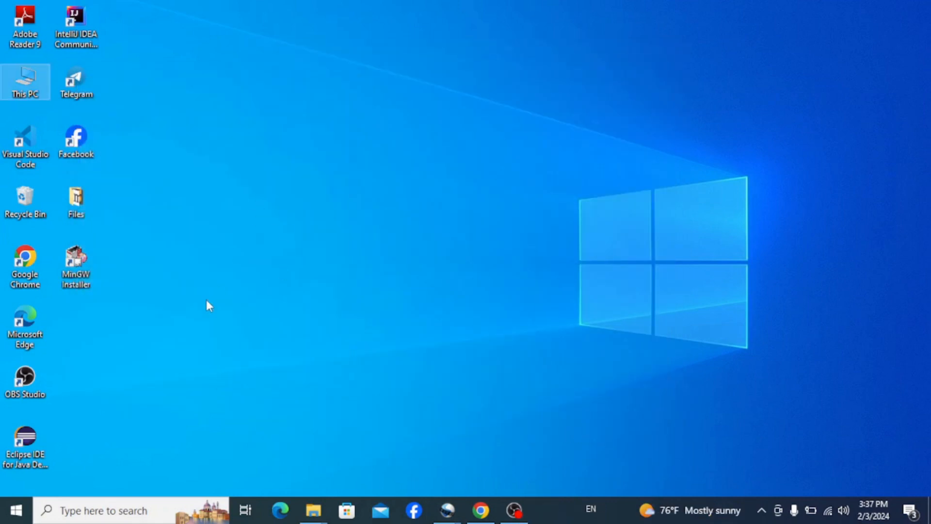
In a new Command Prompt run gcc --version and g++ --version, both now reporting MinGW 6.3.0
{"action": "left_click", "coordinate": [12, 510]}
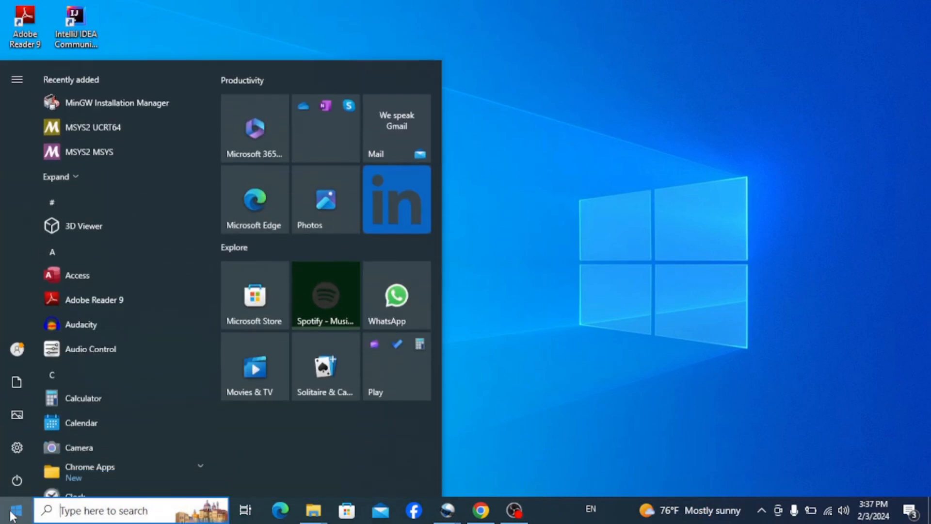
{"action": "type", "text": "cmd"}
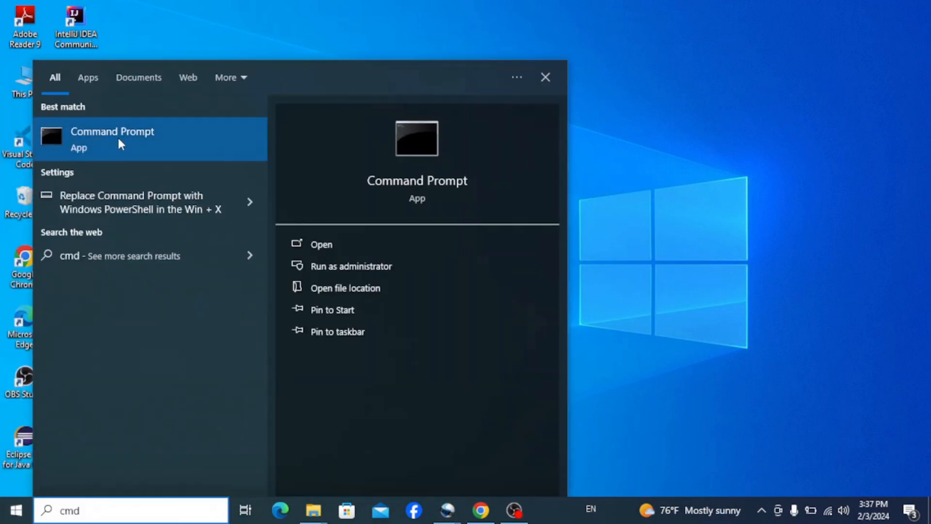
{"action": "left_click", "coordinate": [112, 131]}
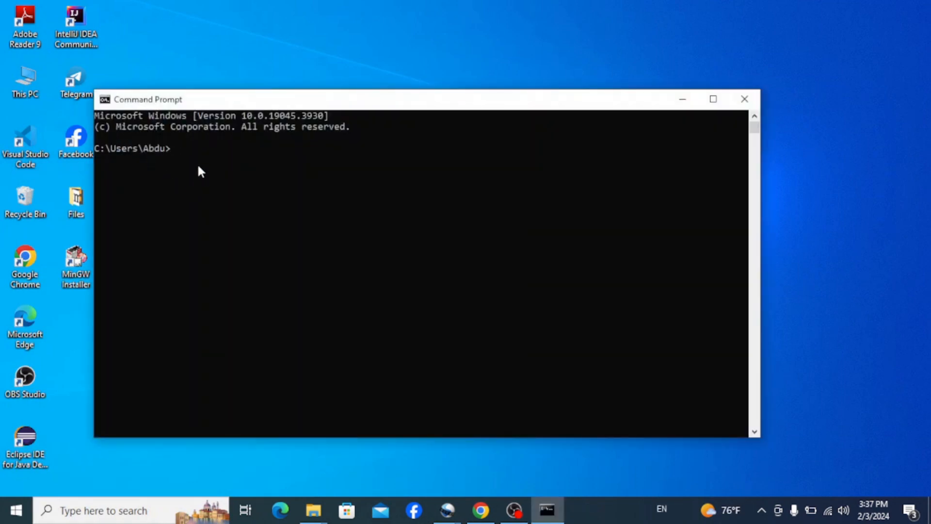
{"action": "type", "text": "gcc --version"}
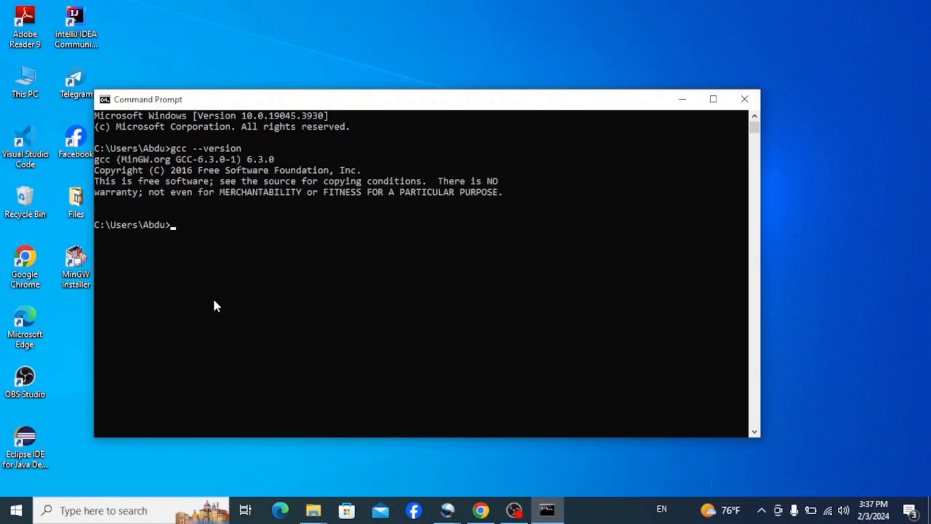
{"action": "type", "text": "g++"}
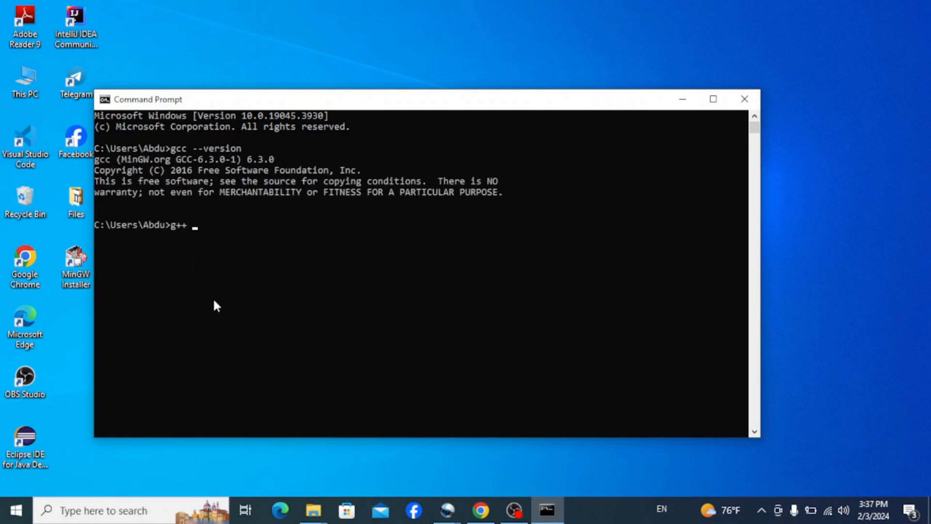
{"action": "type", "text": "--version"}
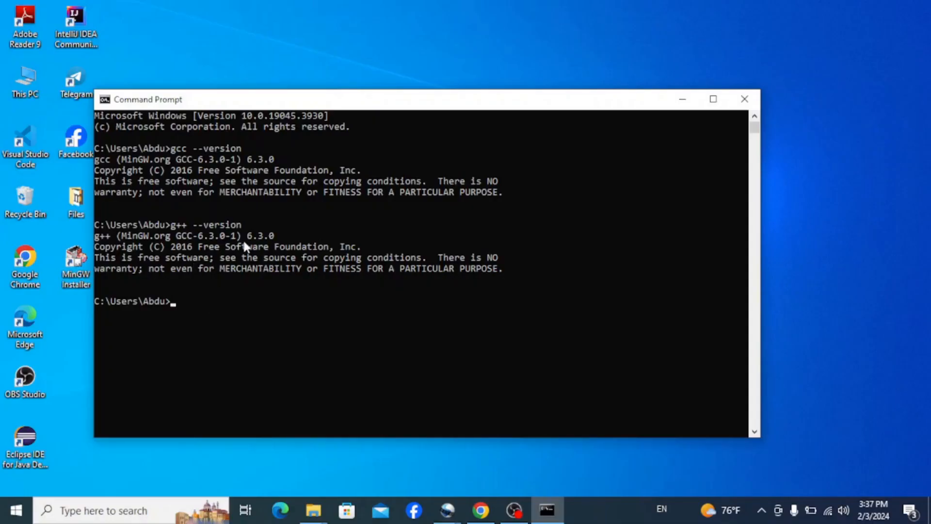
{"action": "mouse_move", "coordinate": [195, 231]}
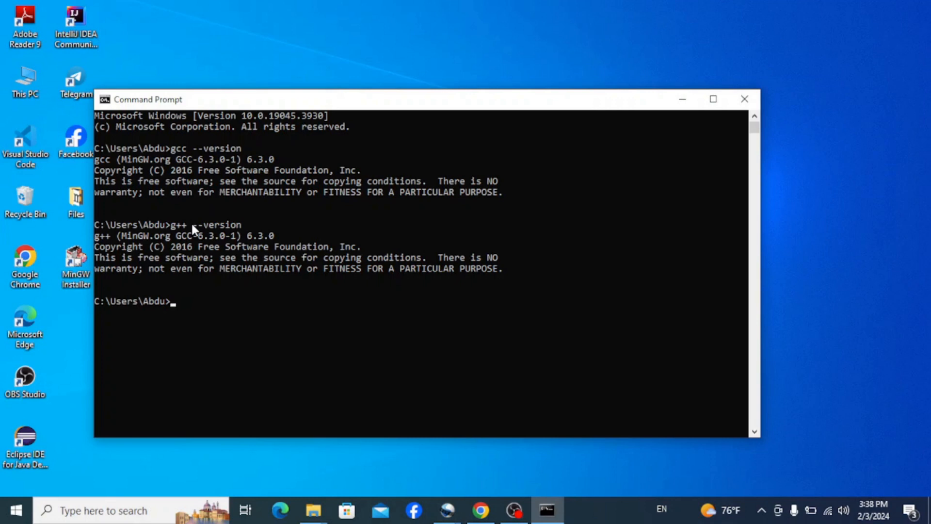
{"action": "mouse_move", "coordinate": [163, 269]}
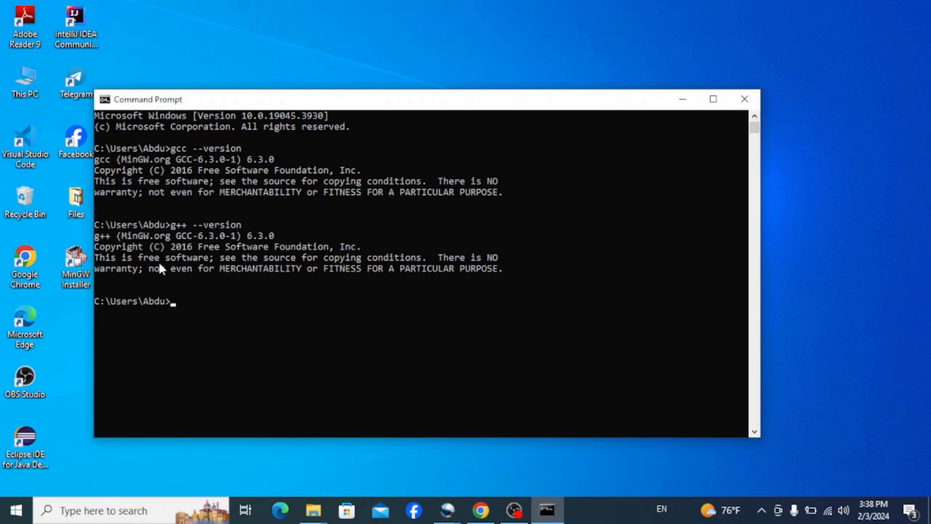